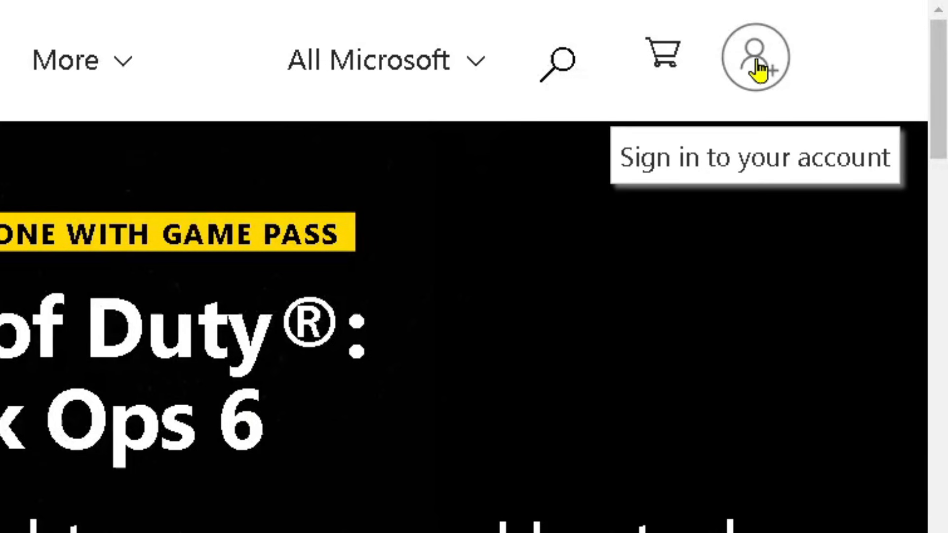
Step: Sign in on Xbox.com and open My Microsoft account from the profile menu
left_click(754, 57)
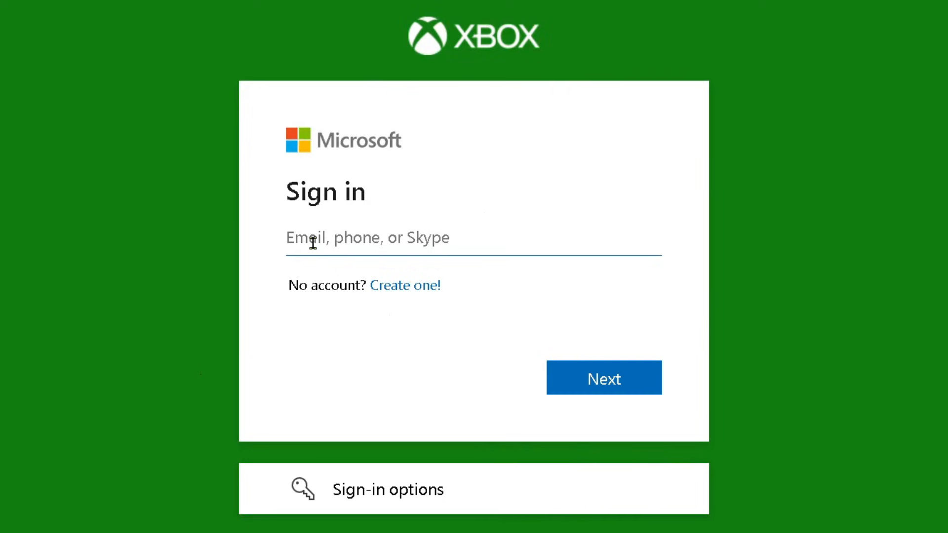
mouse_move(488, 386)
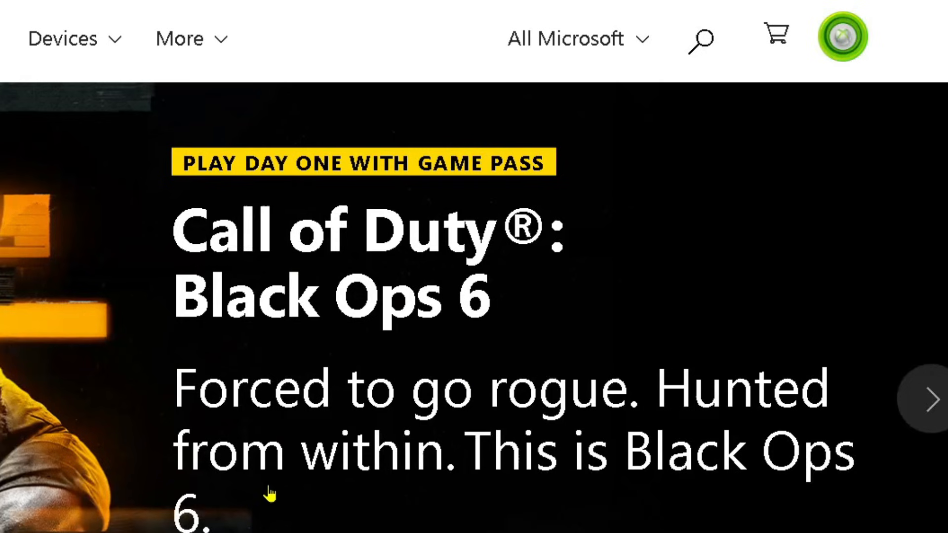
left_click(842, 37)
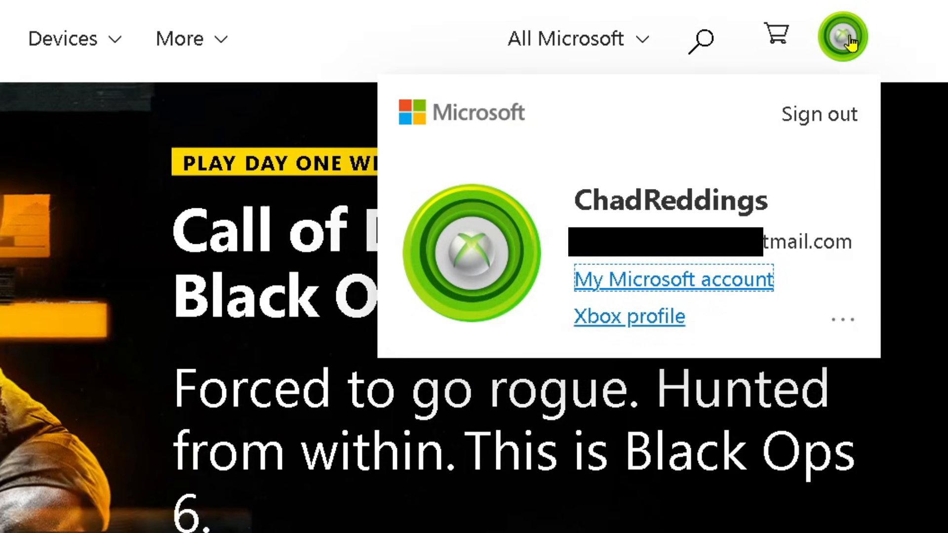
mouse_move(719, 293)
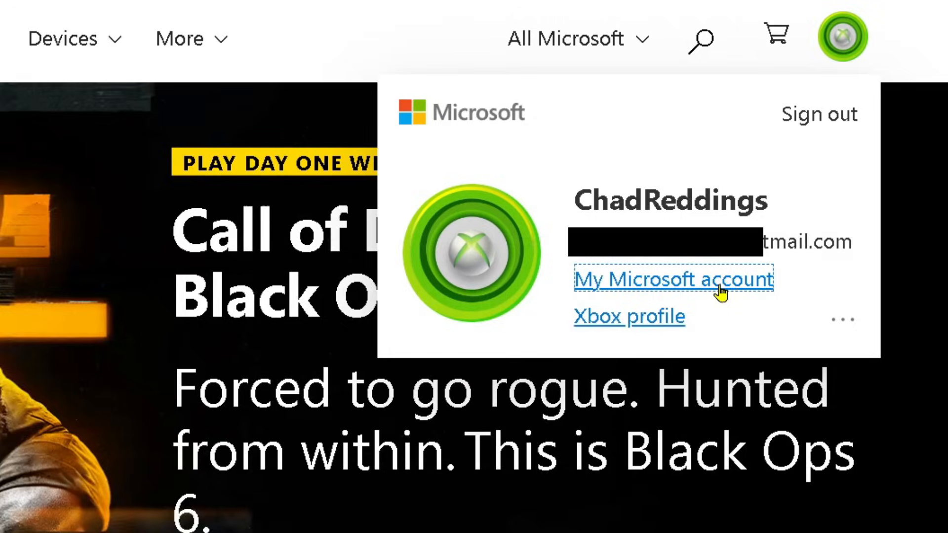
left_click(673, 278)
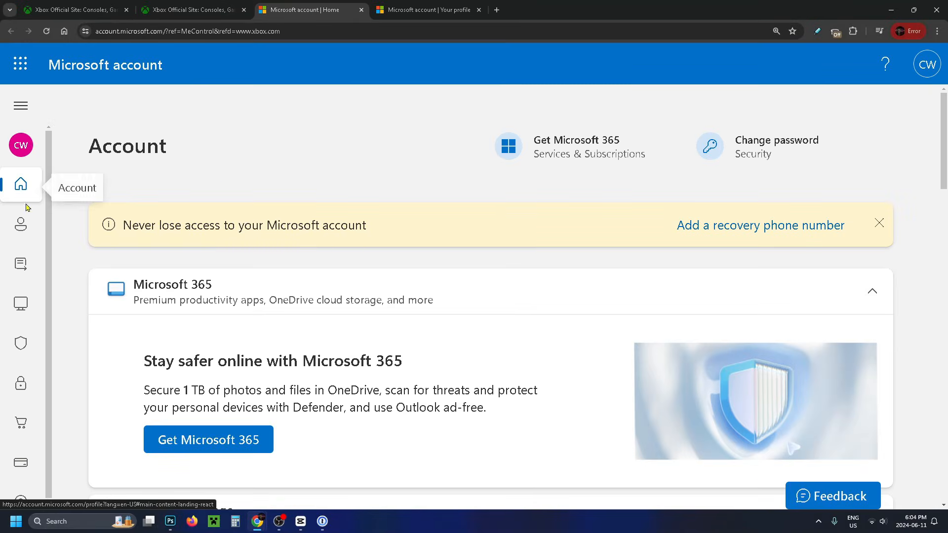
mouse_move(21, 224)
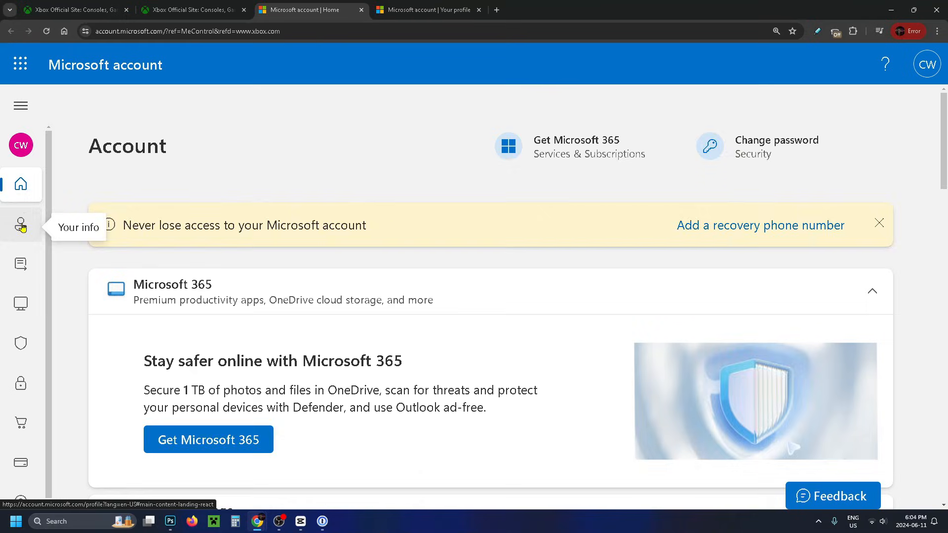
Step: Open Your info and choose Edit account info to manage sign-in aliases
left_click(20, 224)
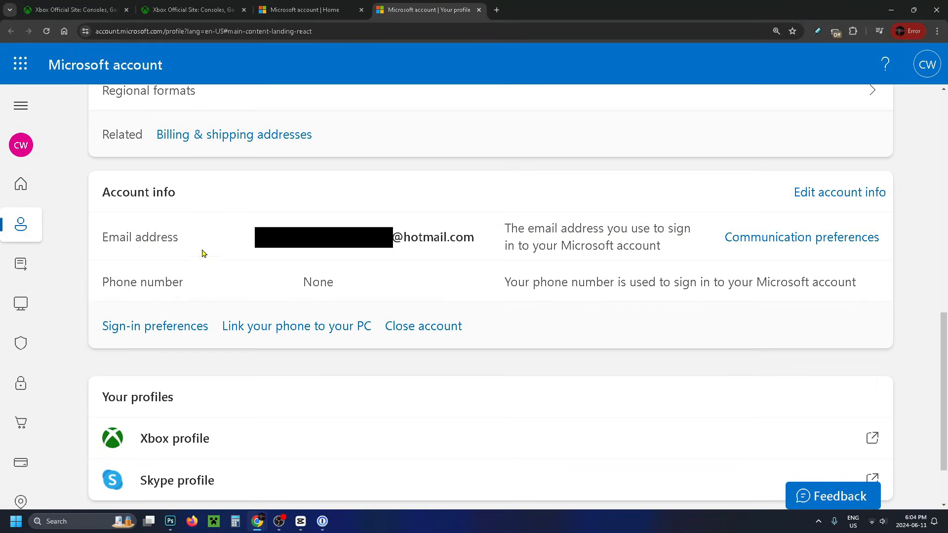
mouse_move(223, 185)
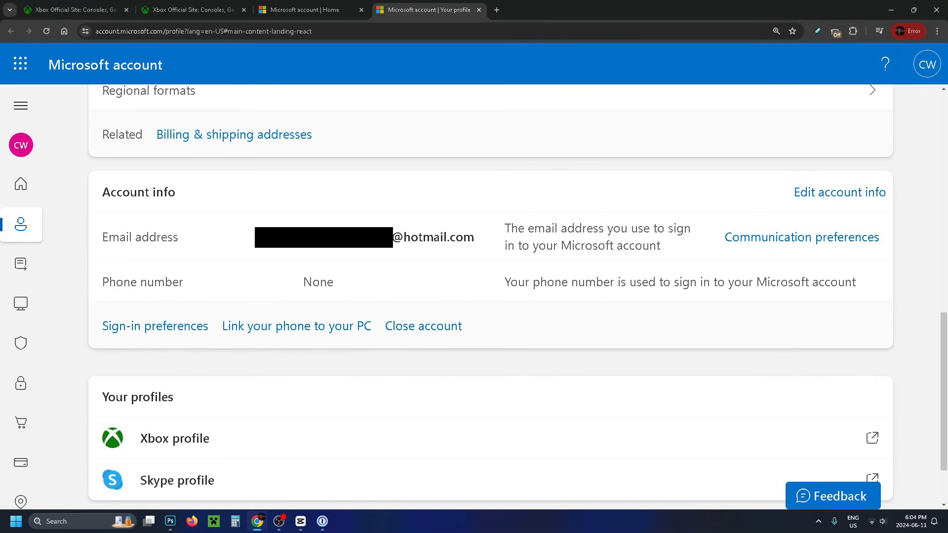
mouse_move(839, 192)
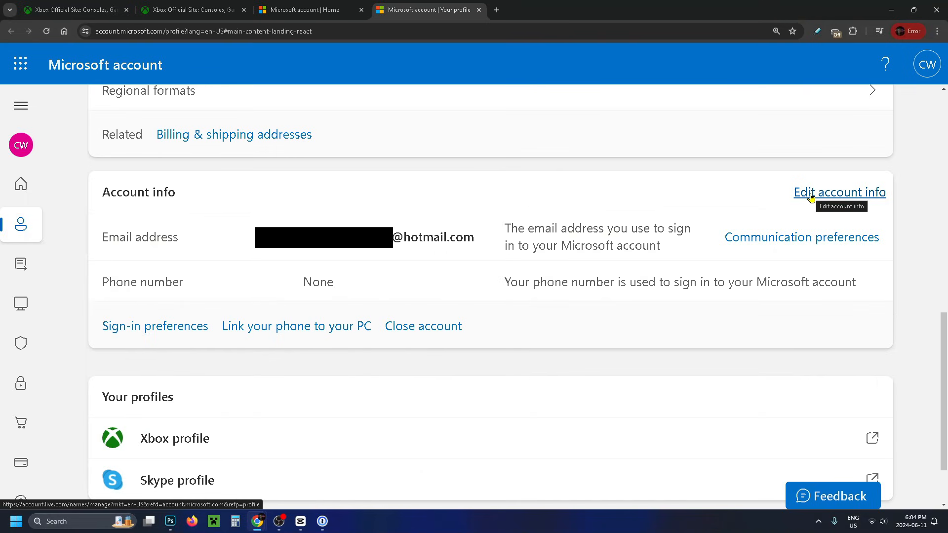
left_click(839, 192)
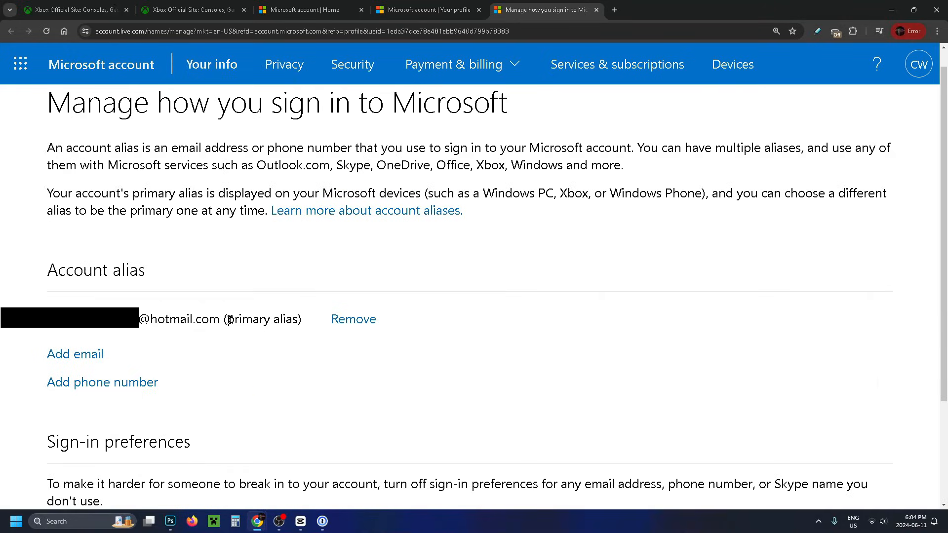
mouse_move(132, 386)
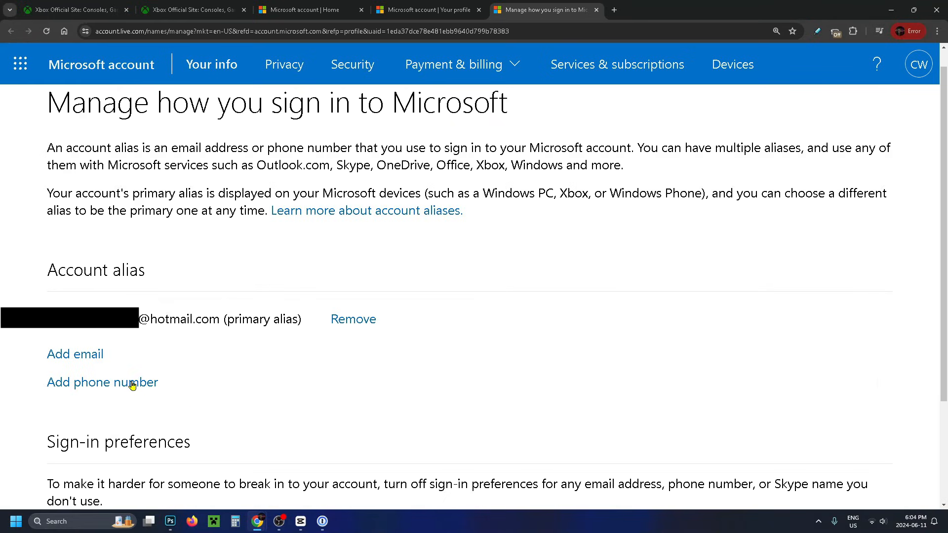
mouse_move(103, 383)
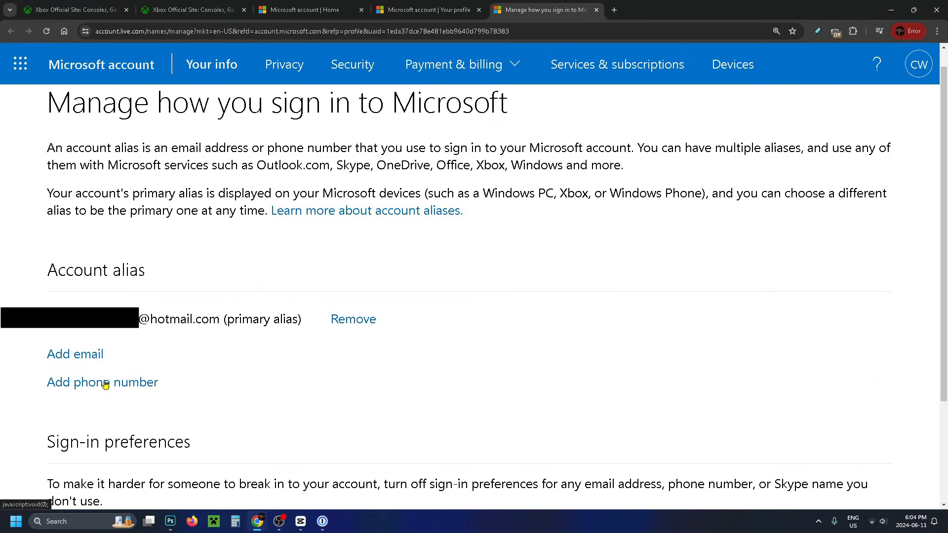
Step: Add the existing Gmail address as a Microsoft account alias via Add email
left_click(76, 354)
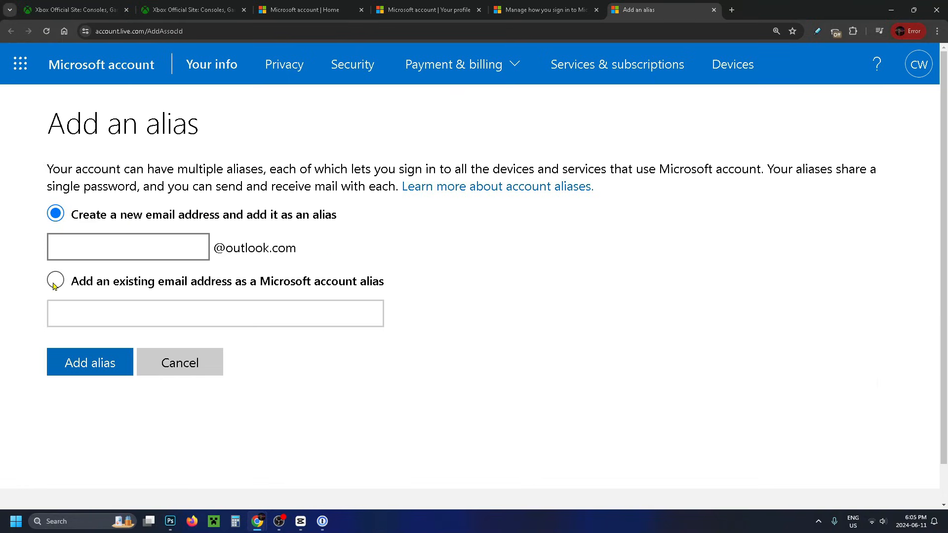
left_click(55, 281)
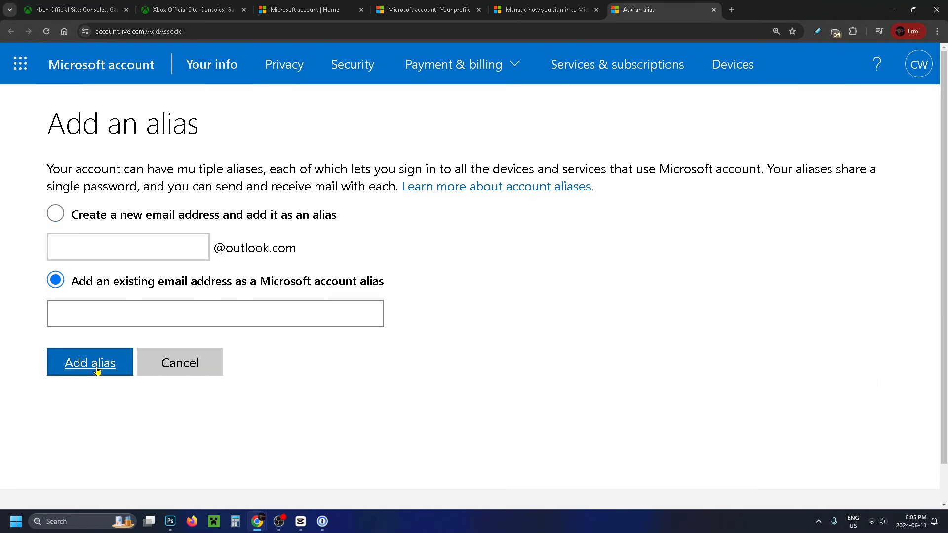
left_click(89, 362)
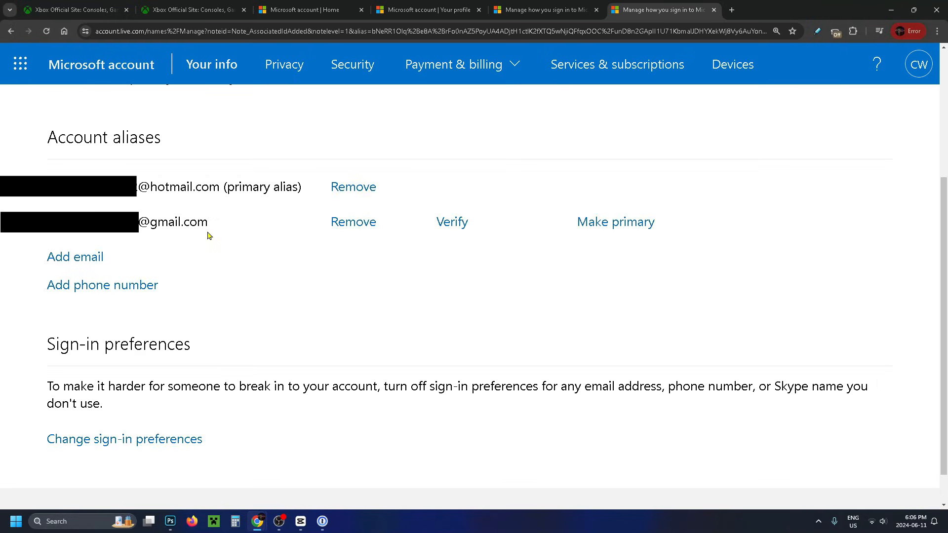
mouse_move(452, 222)
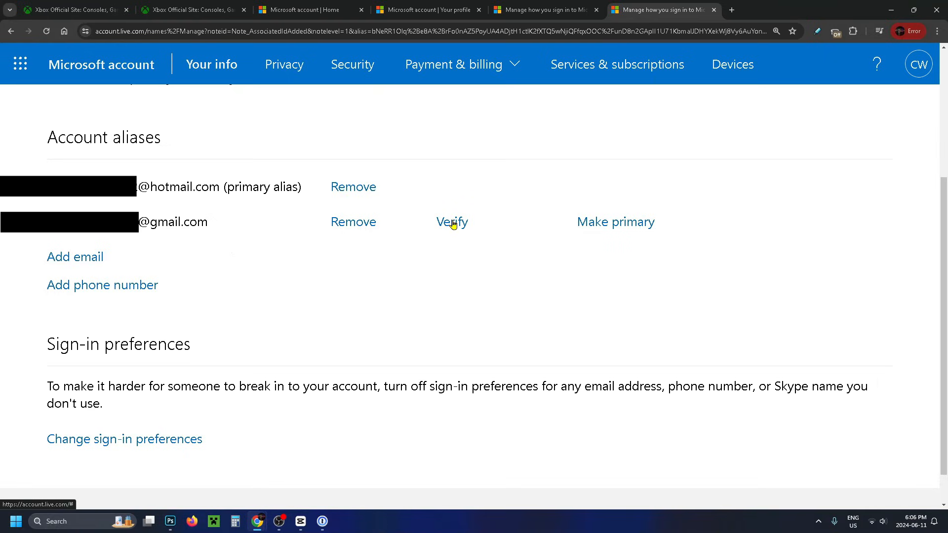
mouse_move(610, 225)
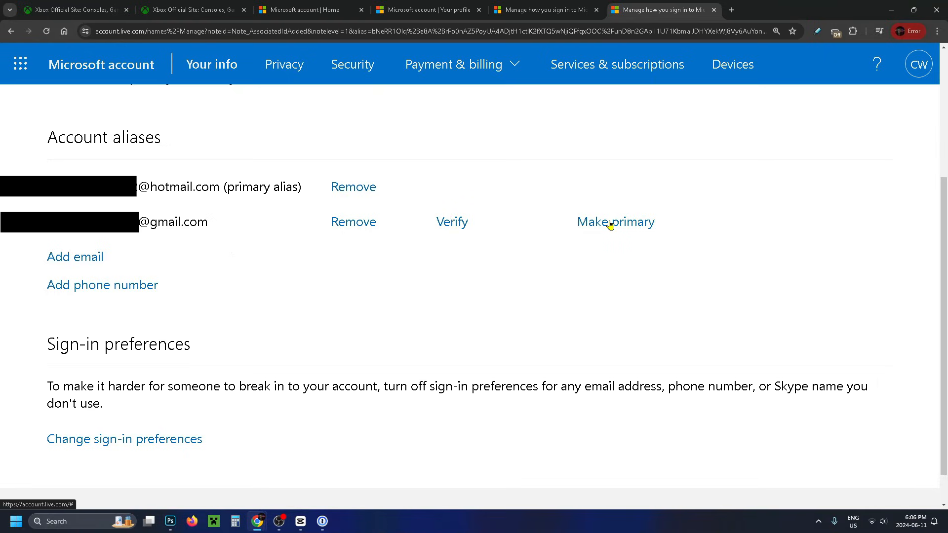
mouse_move(353, 186)
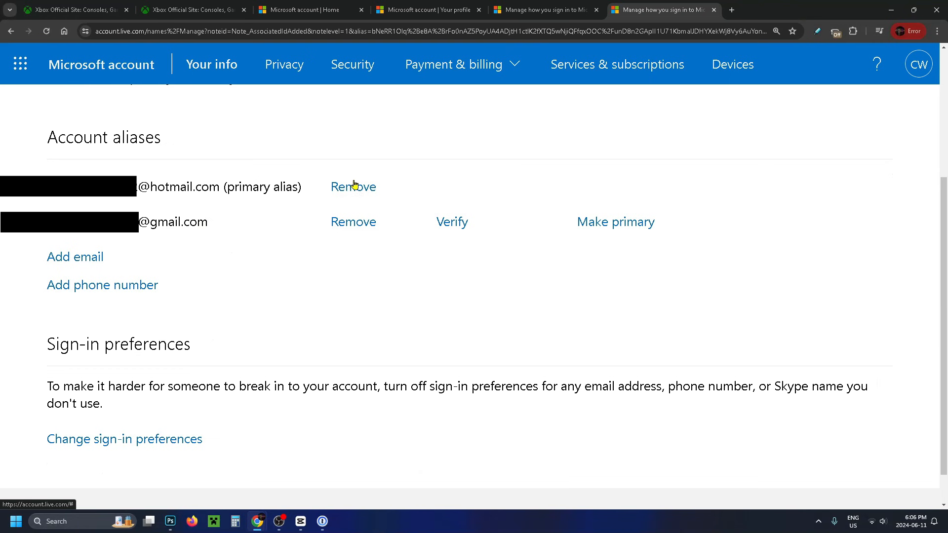
mouse_move(265, 202)
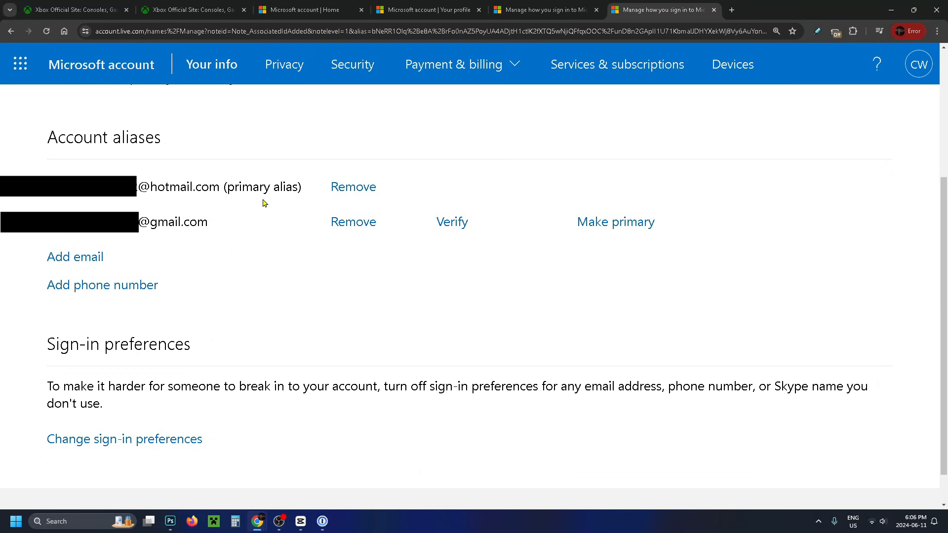